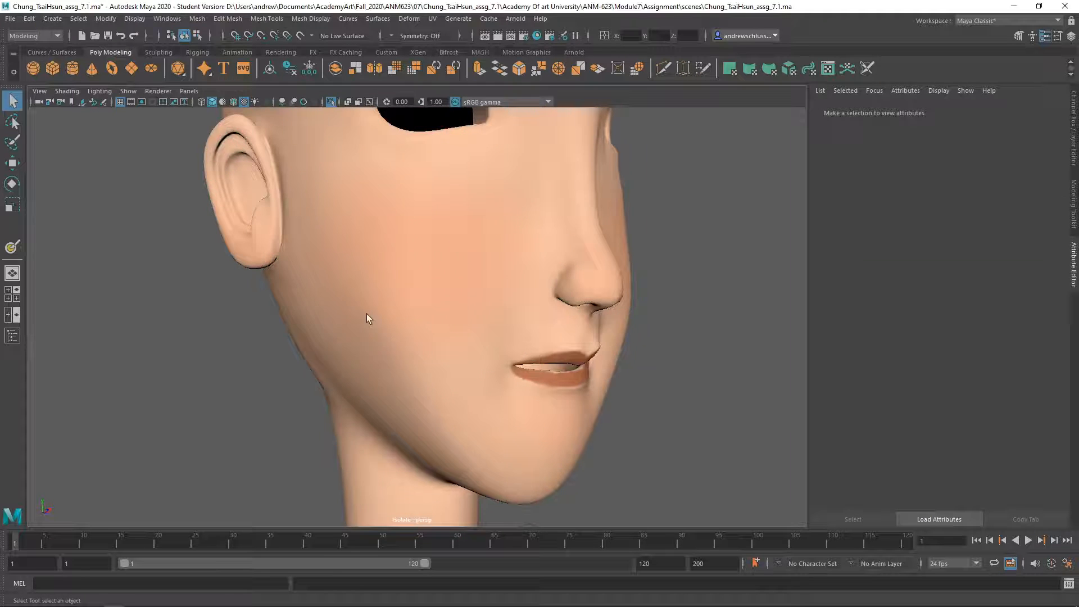
- Orbit around the character's head to view it from the side and front
left_click_drag(369, 319, 532, 256)
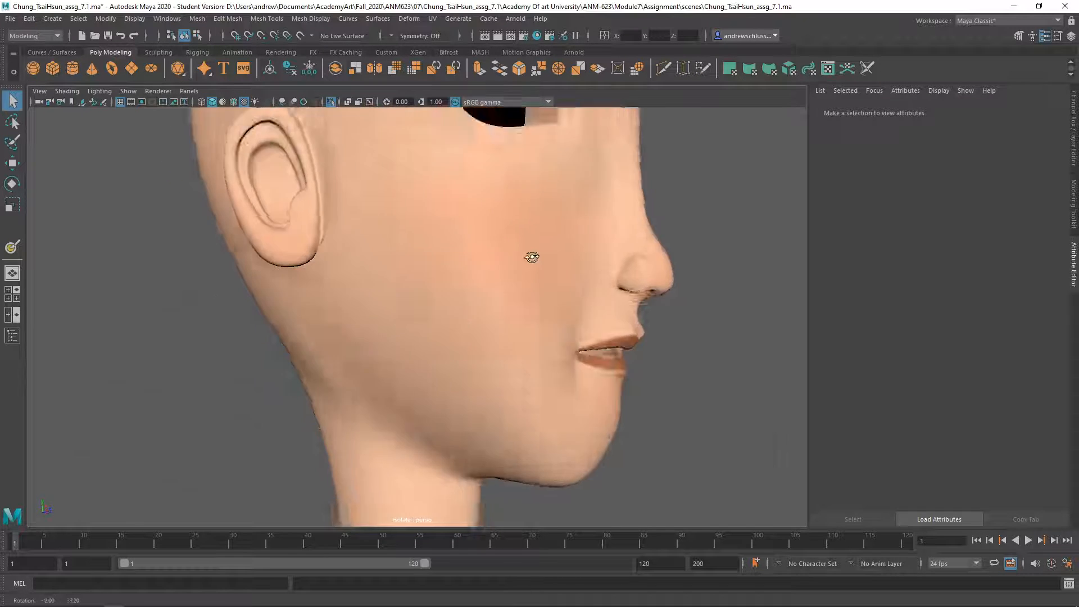
left_click_drag(530, 257, 421, 287)
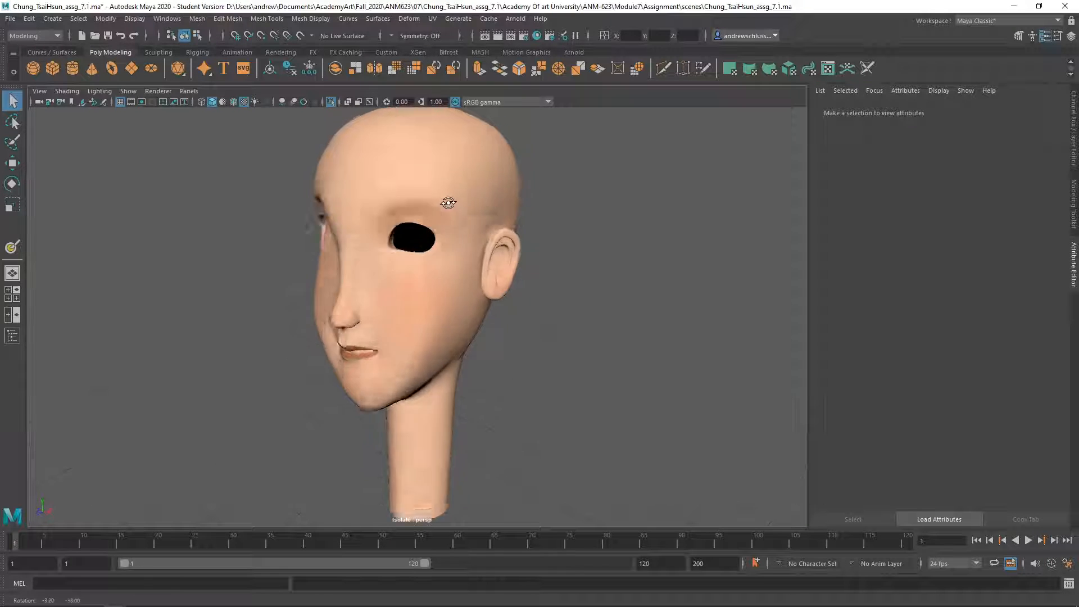
left_click_drag(449, 203, 613, 237)
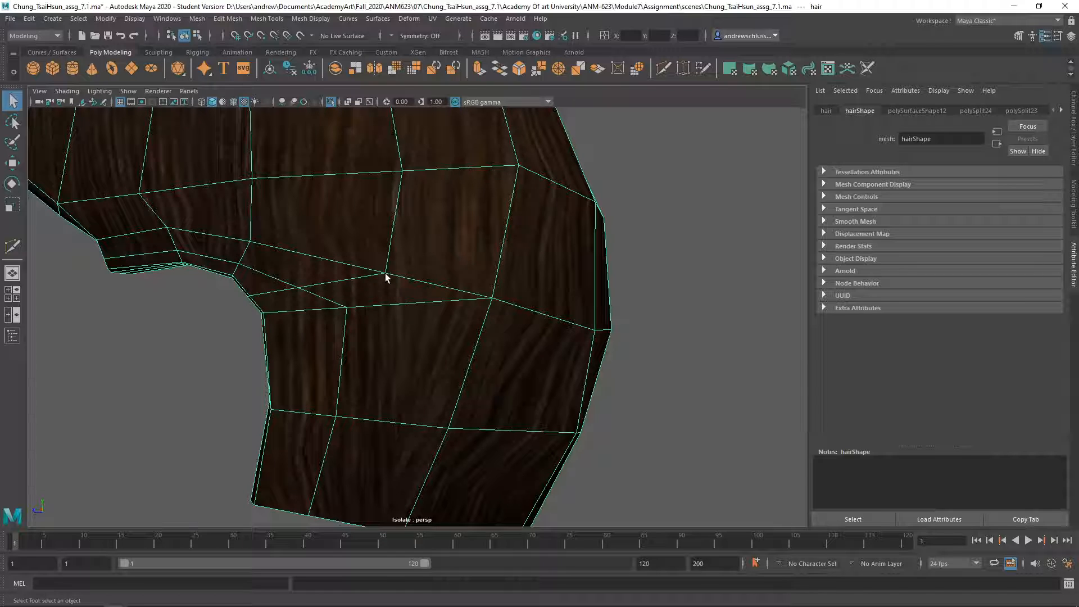
mouse_move(385, 308)
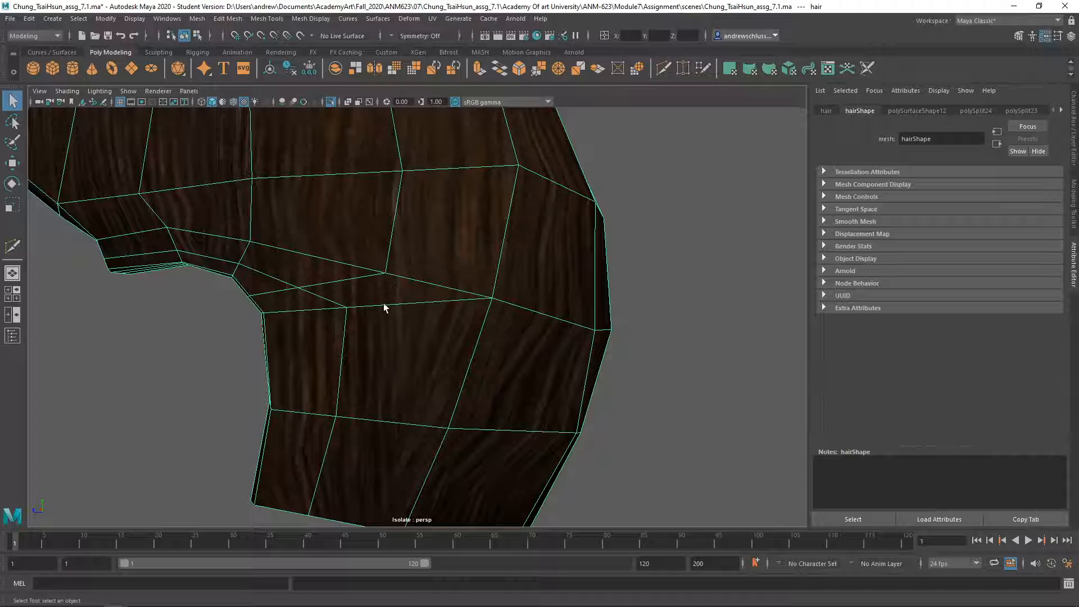
mouse_move(444, 299)
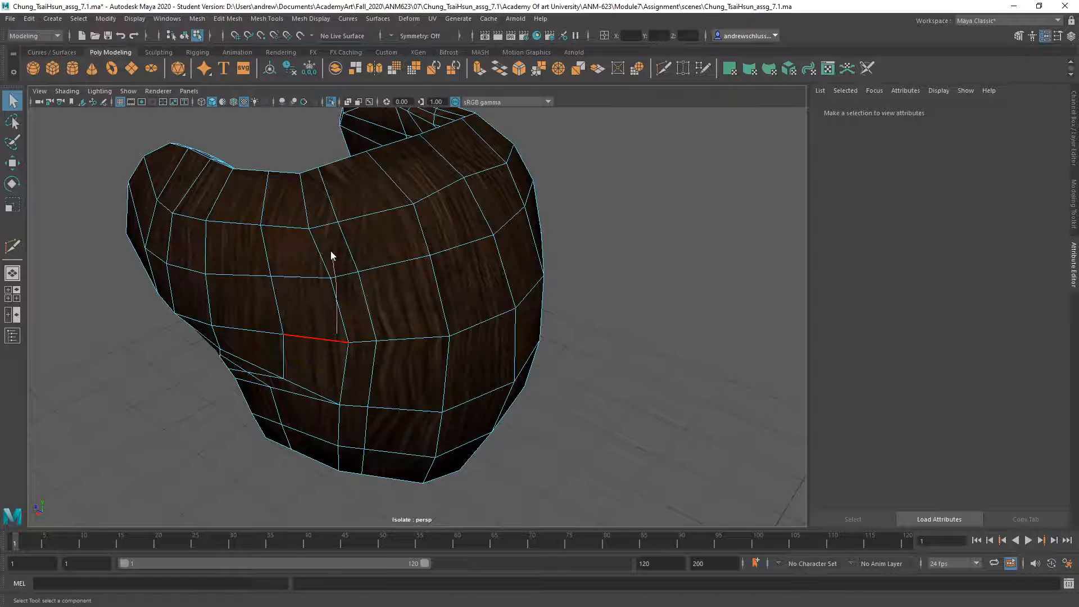
- Insert an edge loop across the lower hair and shift its new vertices outward
right_click(305, 318)
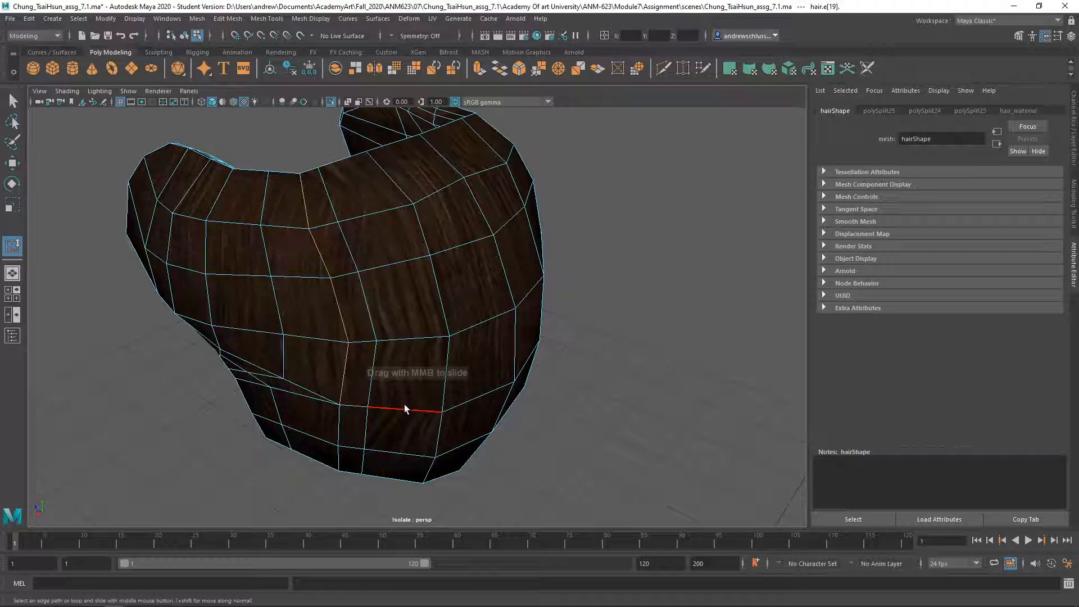
left_click_drag(405, 409, 383, 413)
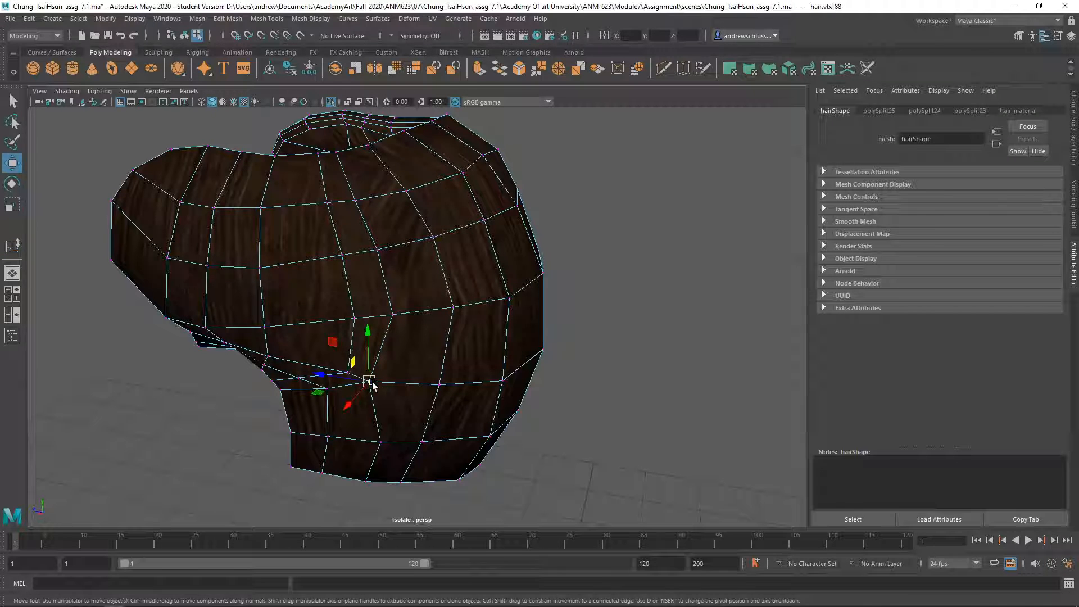
left_click_drag(369, 381, 386, 383)
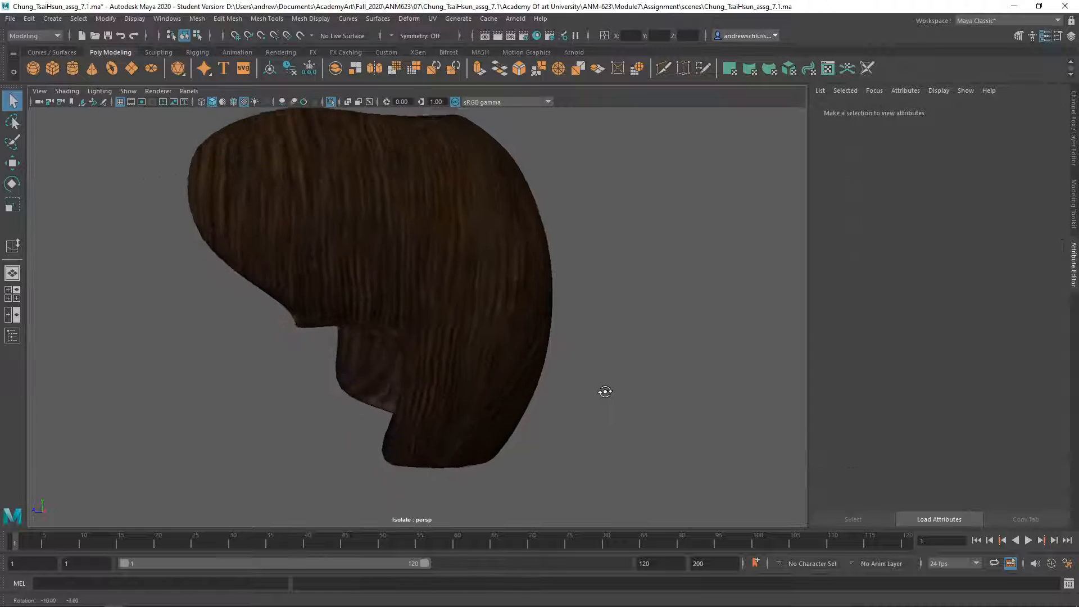
- Deselect and orbit around the hair cap to check its refined shape
left_click(413, 276)
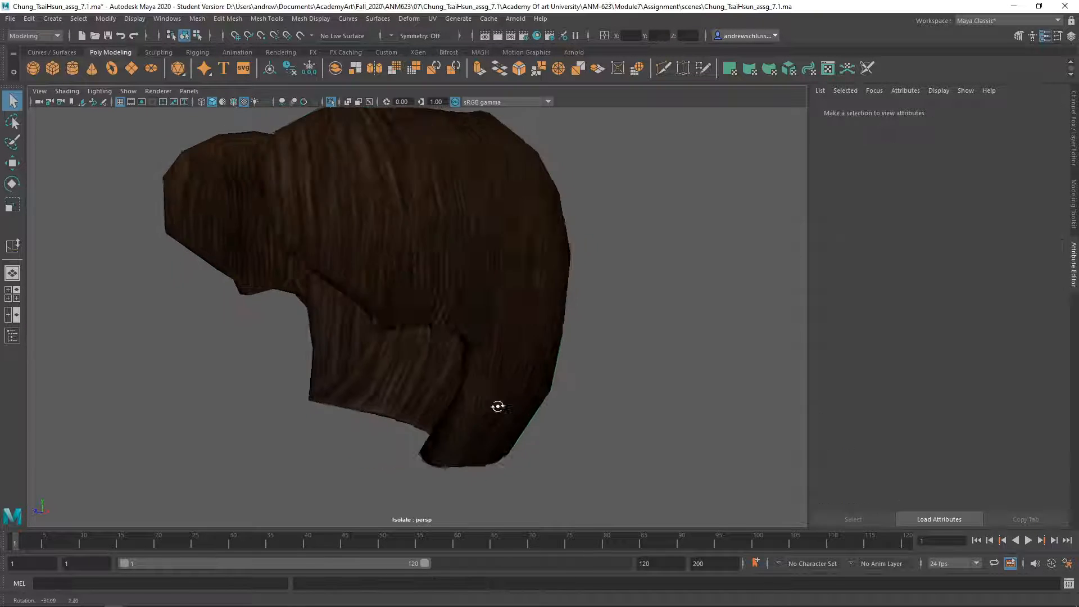
left_click_drag(498, 406, 467, 142)
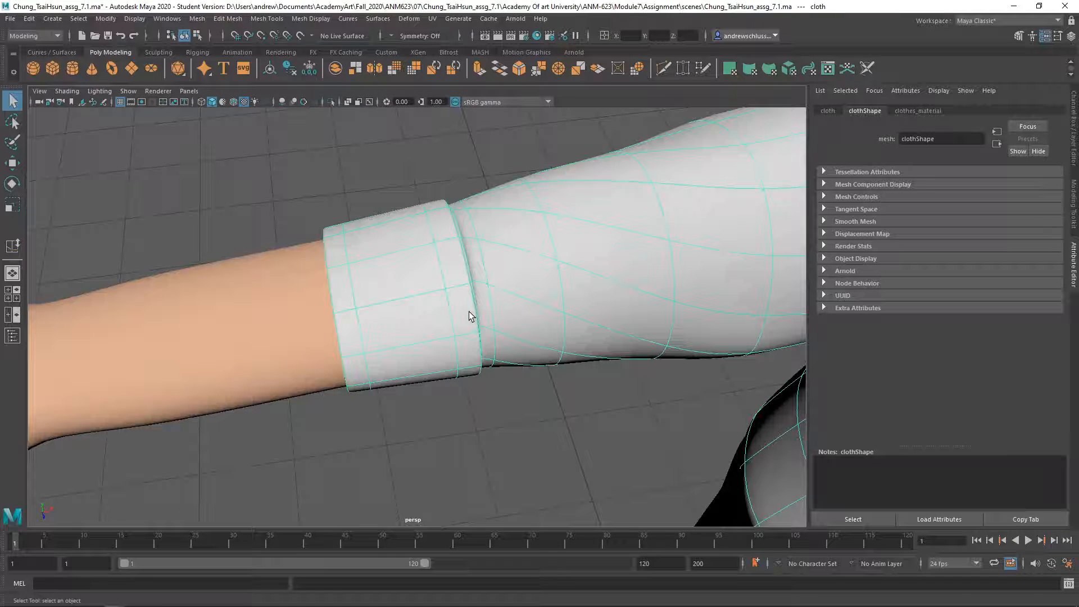
left_click_drag(471, 316, 566, 367)
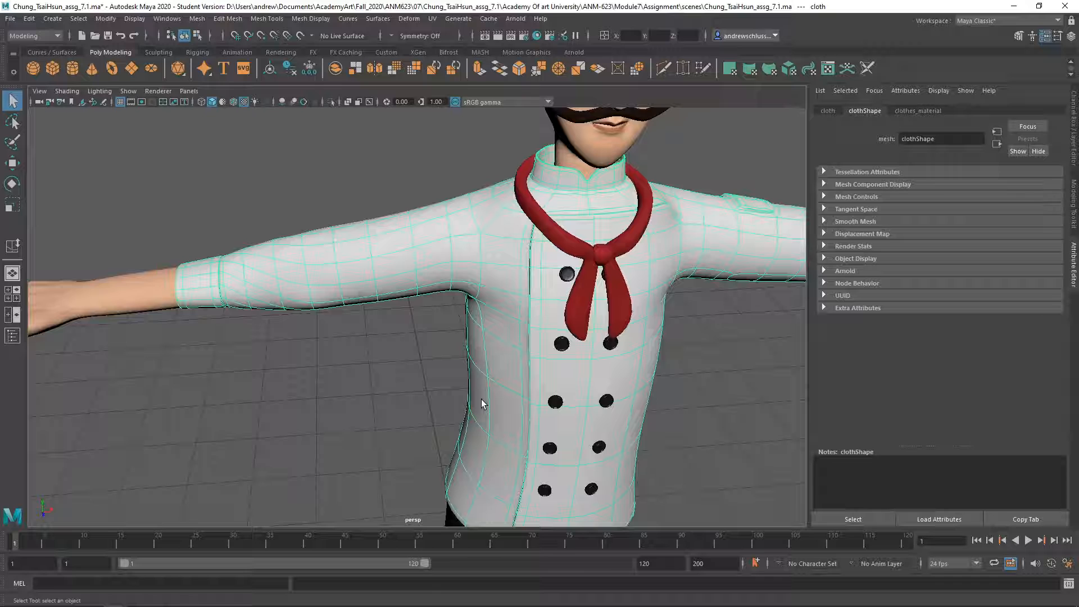
mouse_move(479, 437)
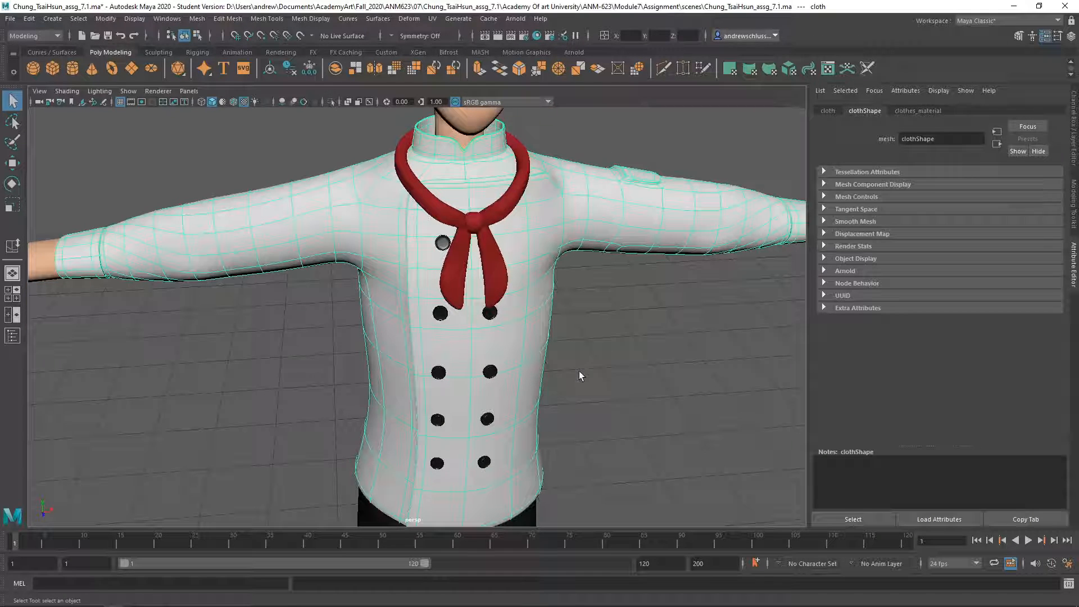
mouse_move(54, 266)
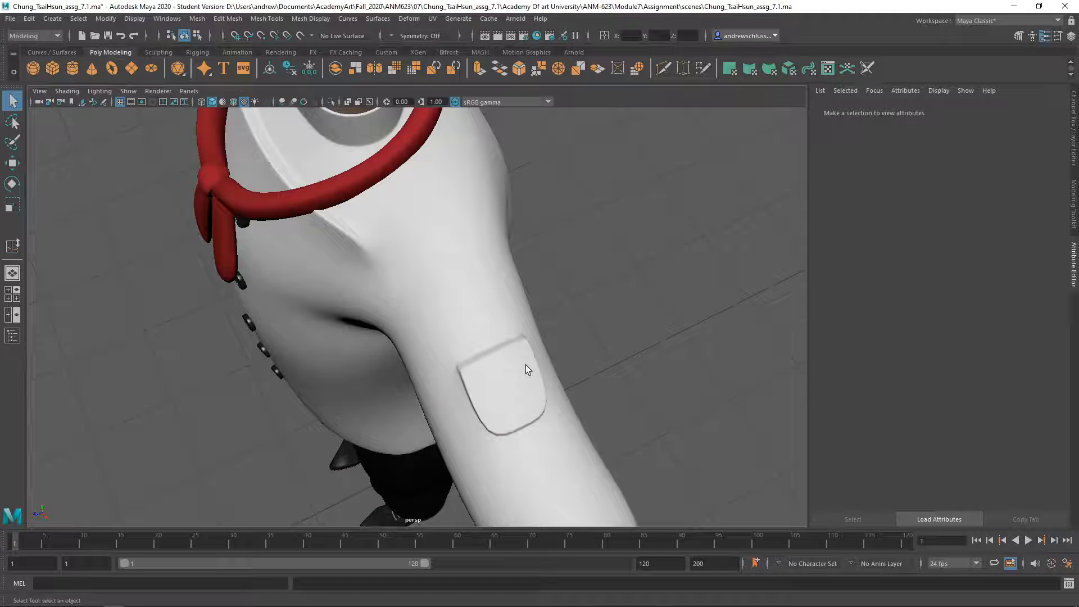
left_click_drag(526, 369, 583, 402)
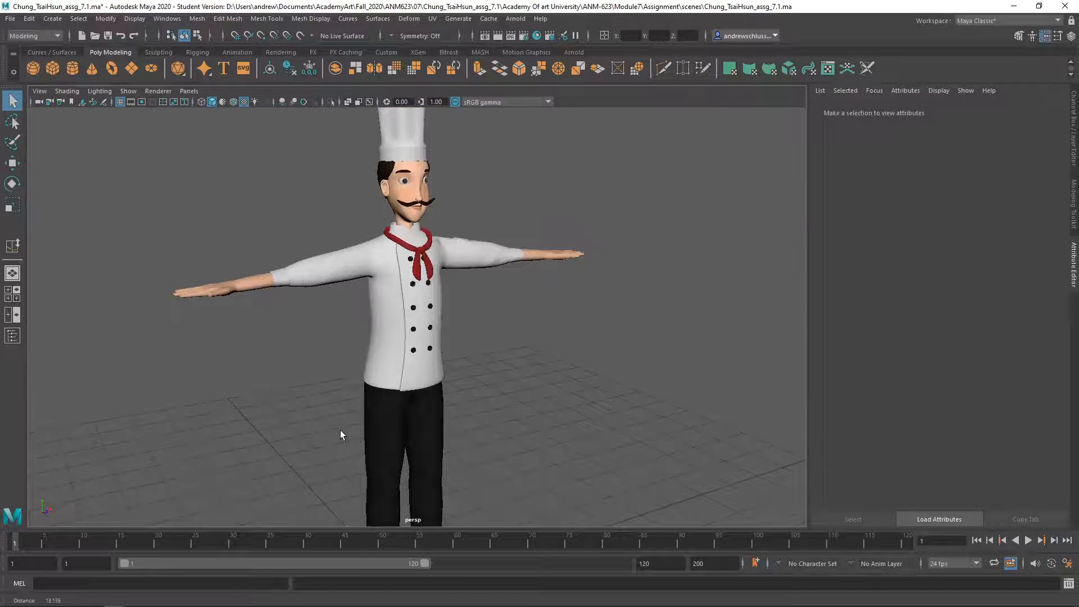
scroll("down", 3)
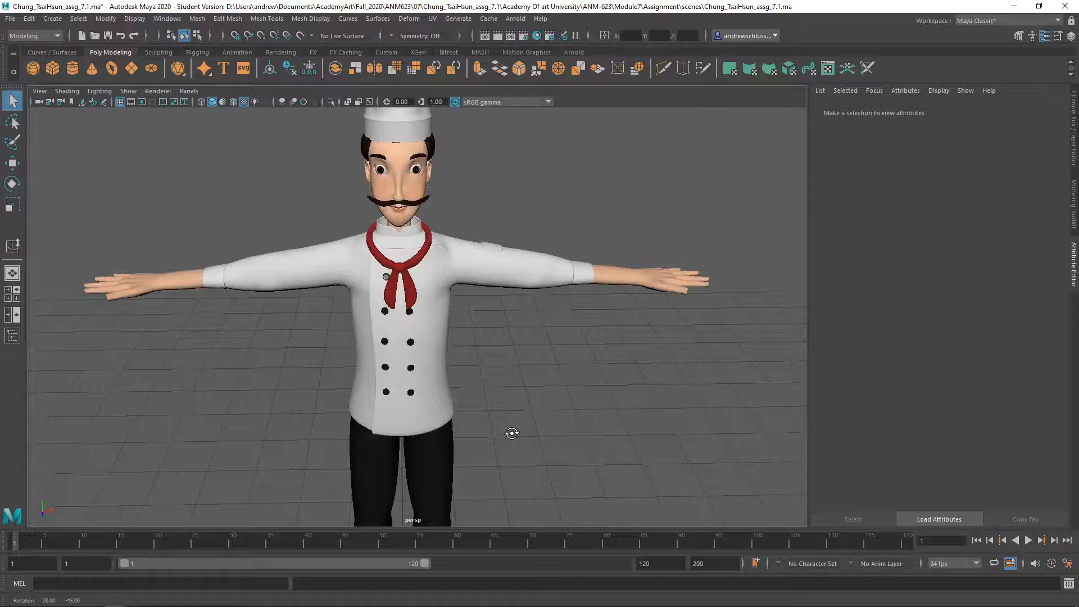
left_click_drag(512, 432, 515, 429)
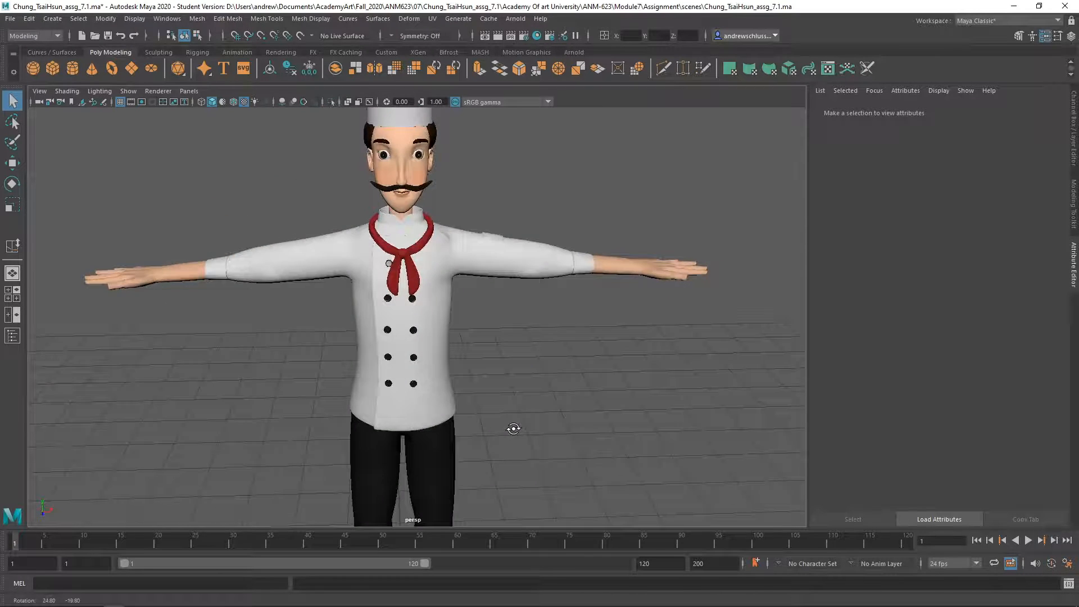
scroll("down", 3)
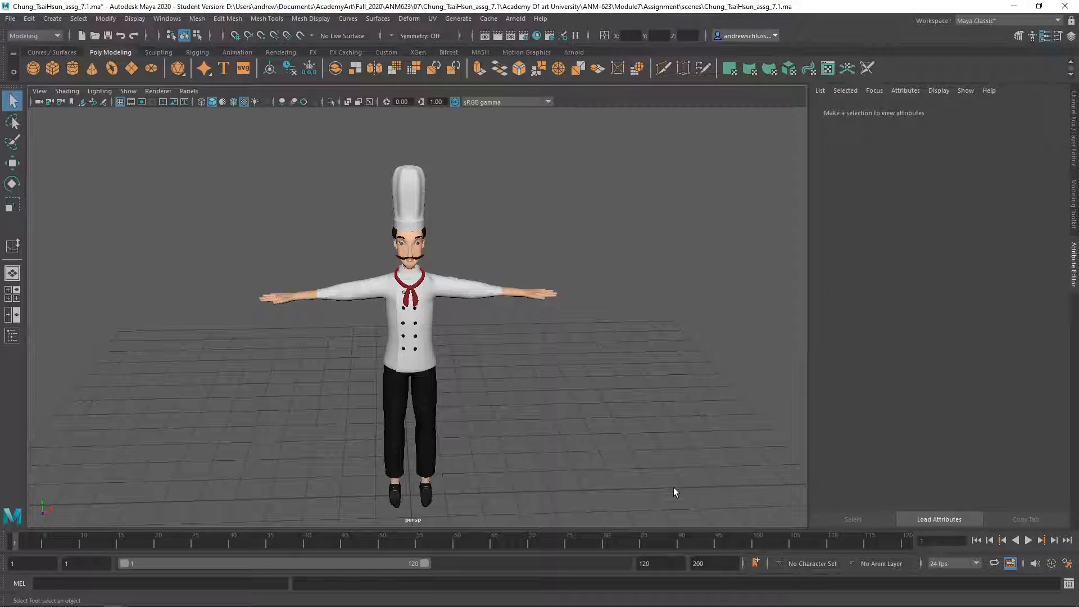